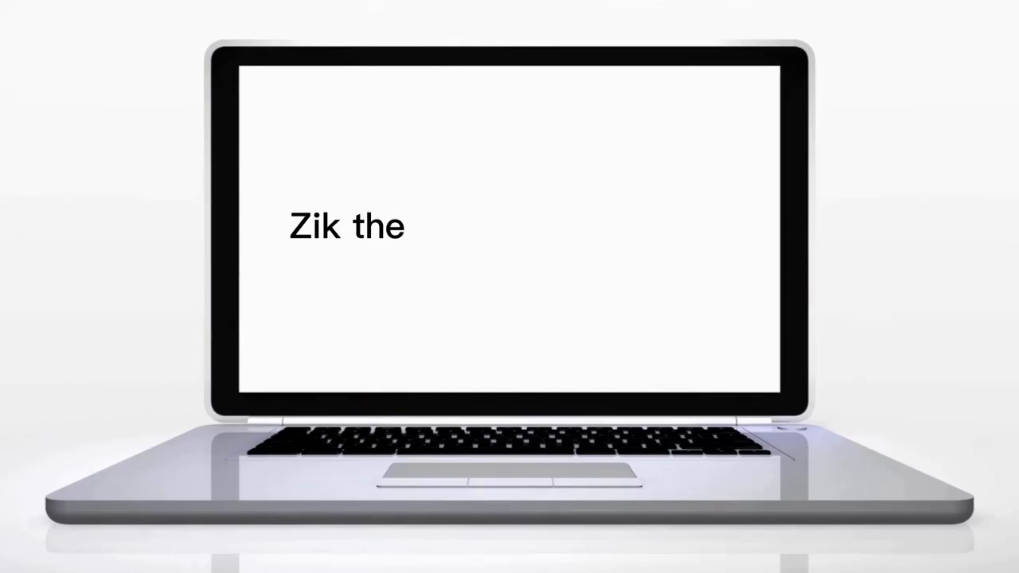
# - Reach the Account settings page from the home feed via the profile avatar
pyautogui.write('Programming Guy')
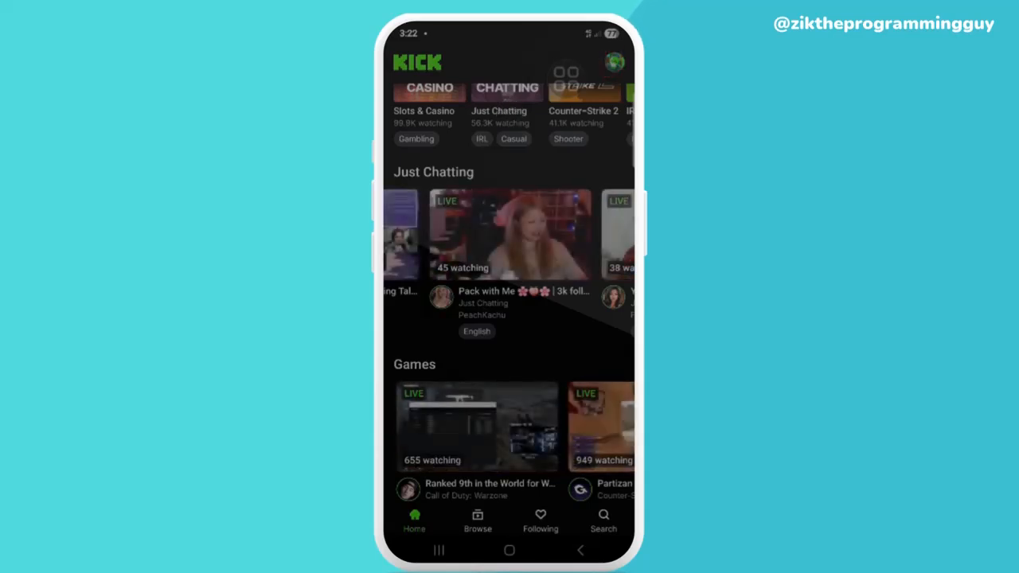
pyautogui.click(615, 63)
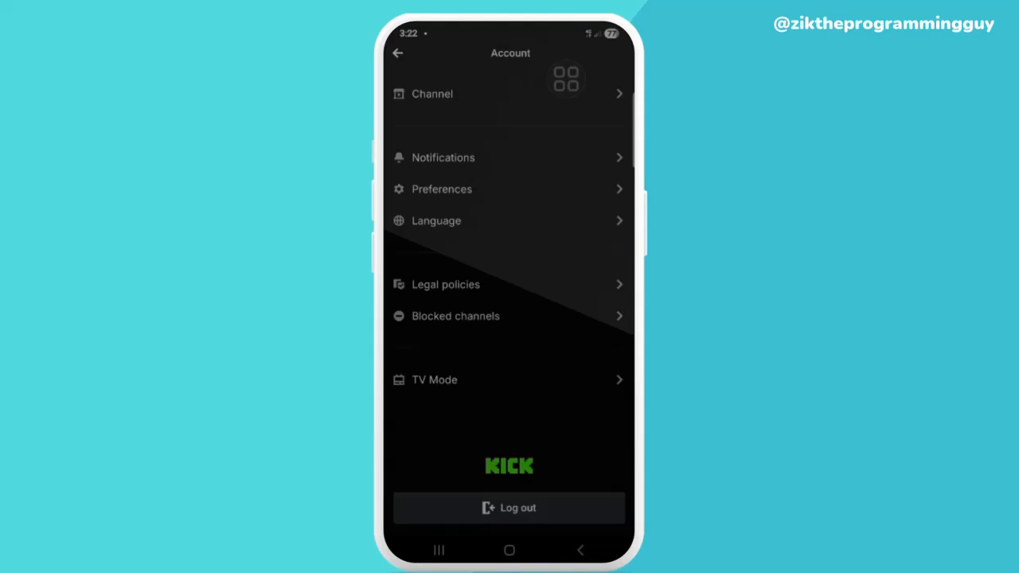
# - Enter Legal policies and bring up the Delete your account confirmation prompt
pyautogui.click(445, 284)
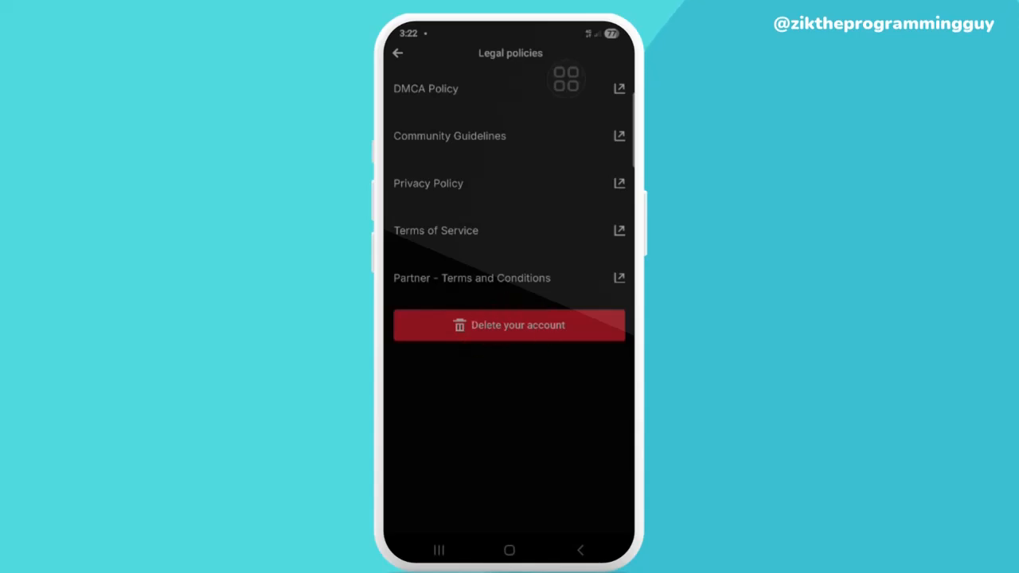
pyautogui.click(510, 325)
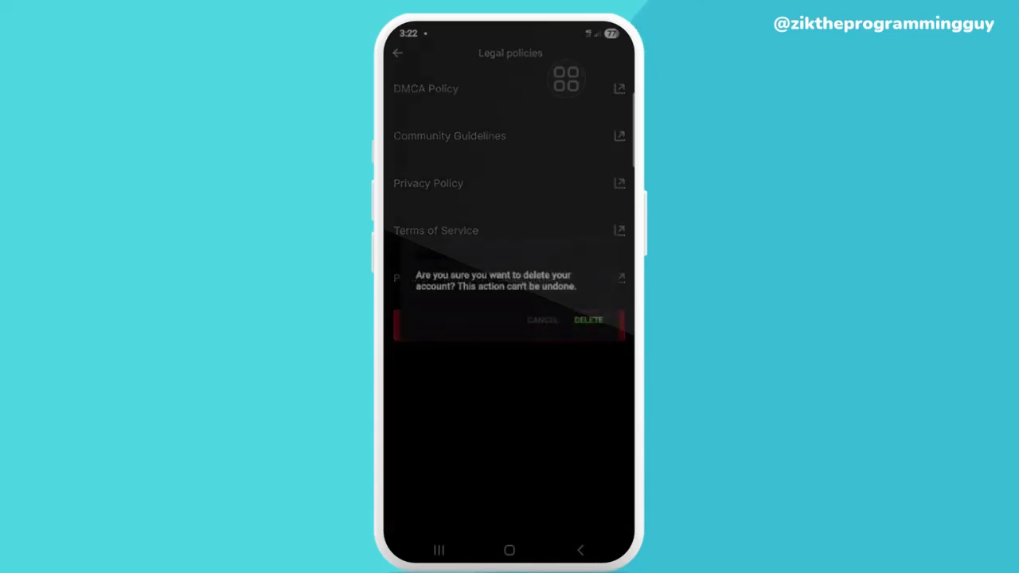